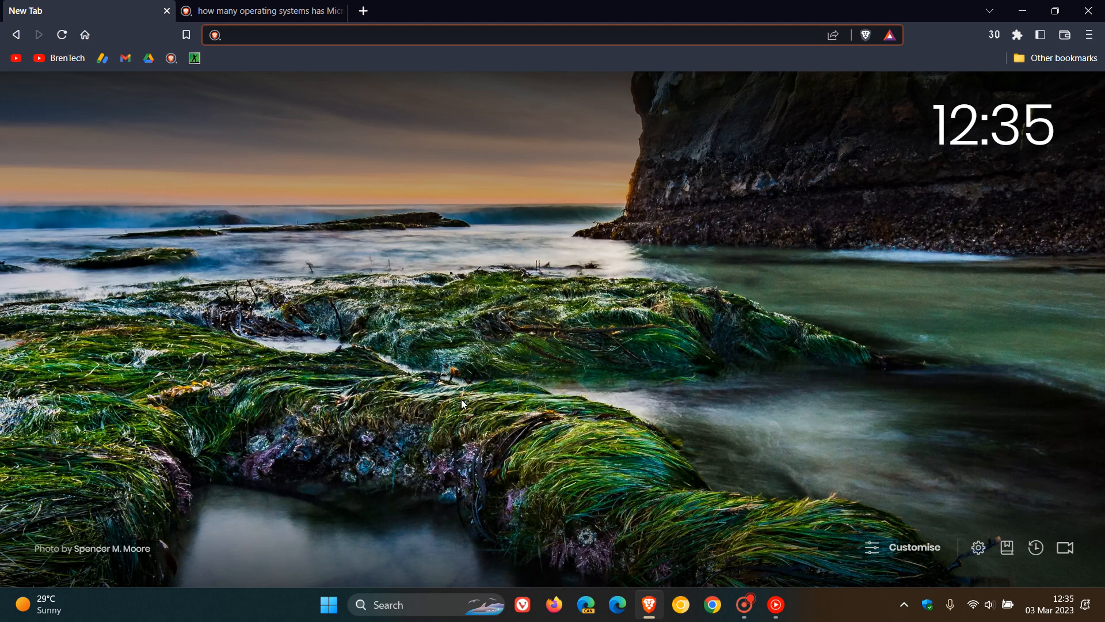
mouse_move(669, 355)
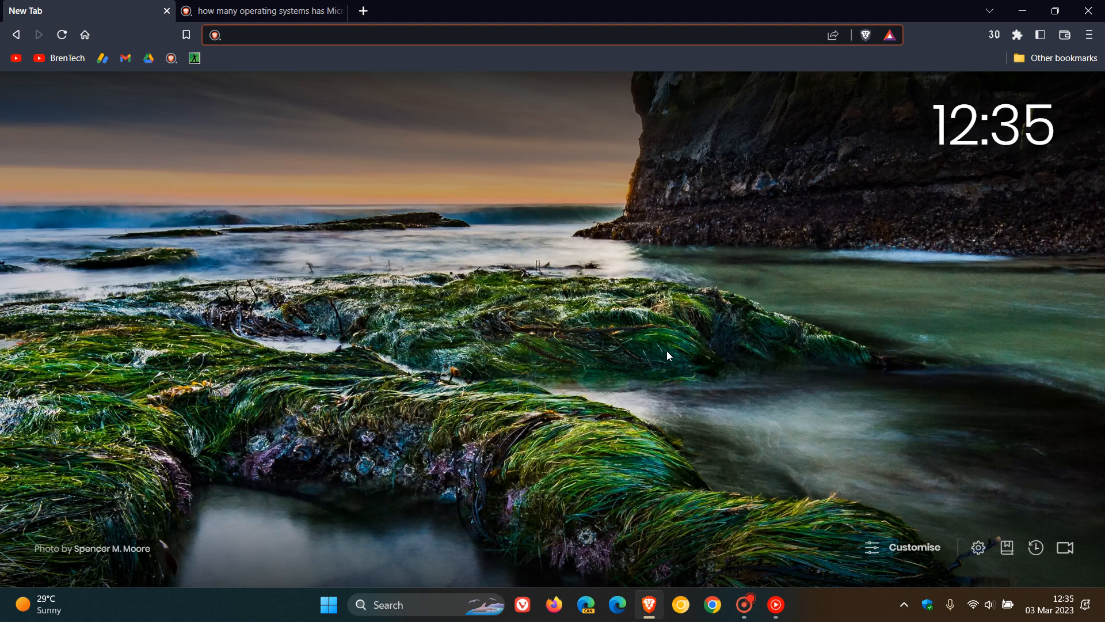
Focus the browser address bar to begin navigating to search.brave.com.
click(494, 34)
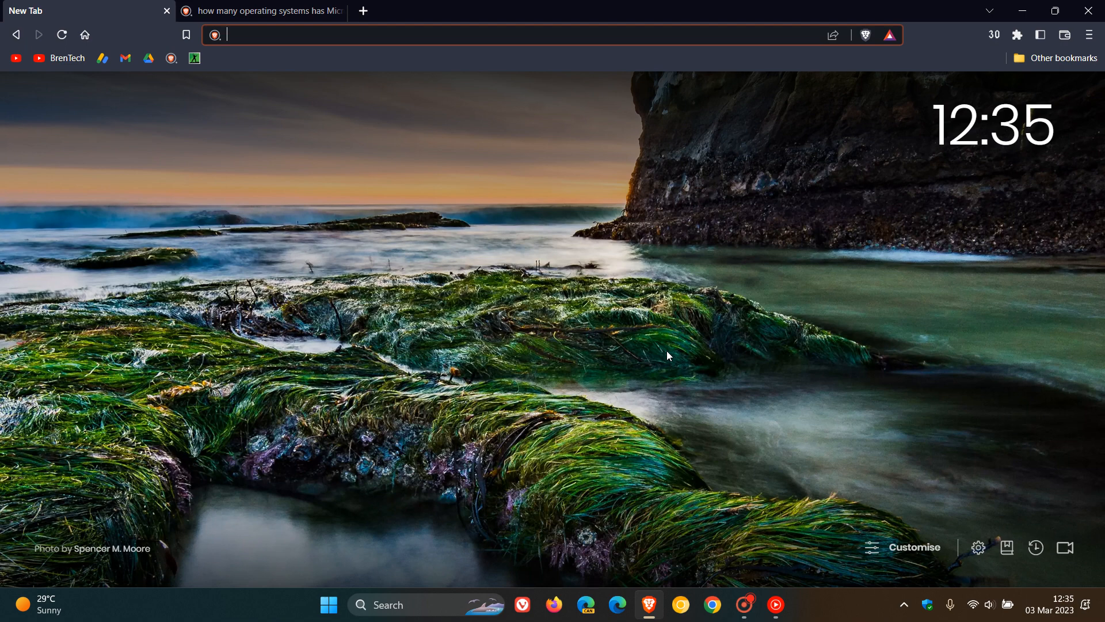
mouse_move(392, 243)
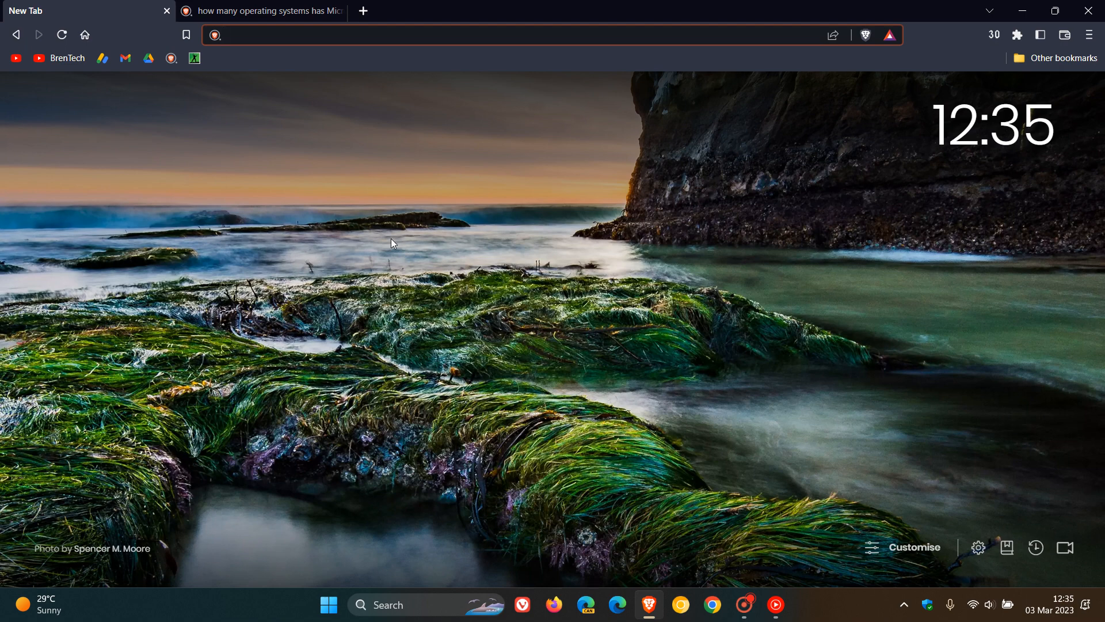
mouse_move(745, 374)
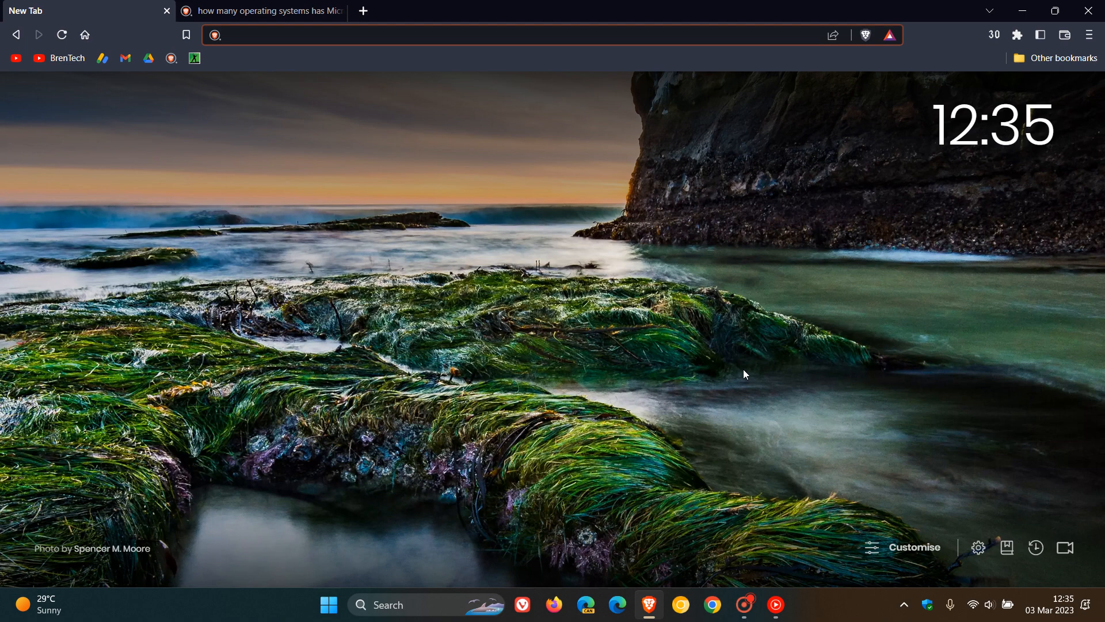
mouse_move(273, 226)
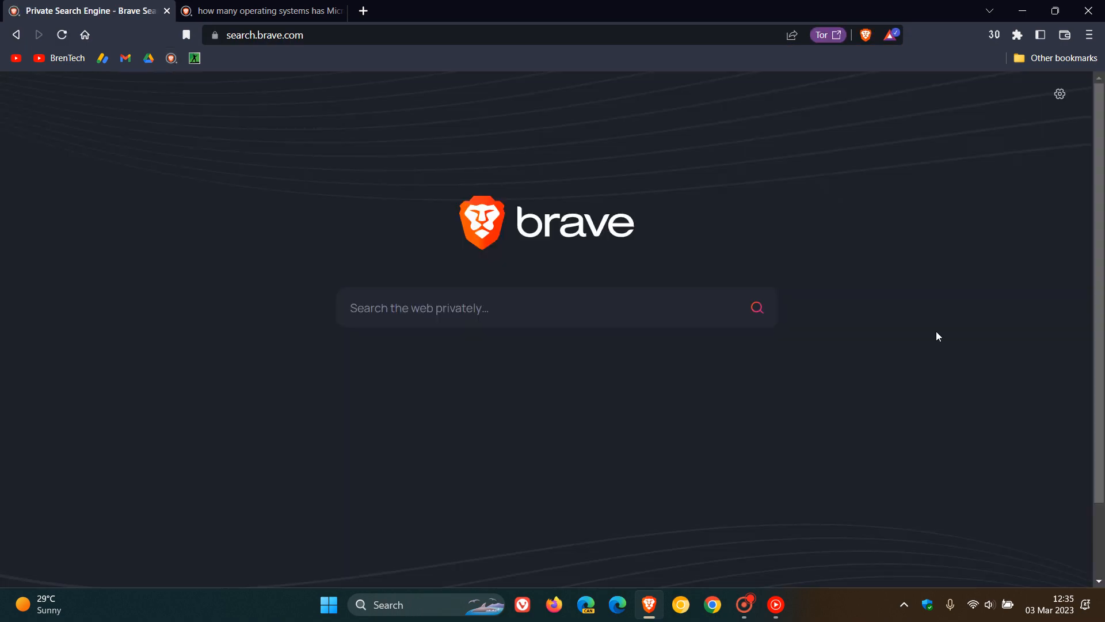
mouse_move(916, 332)
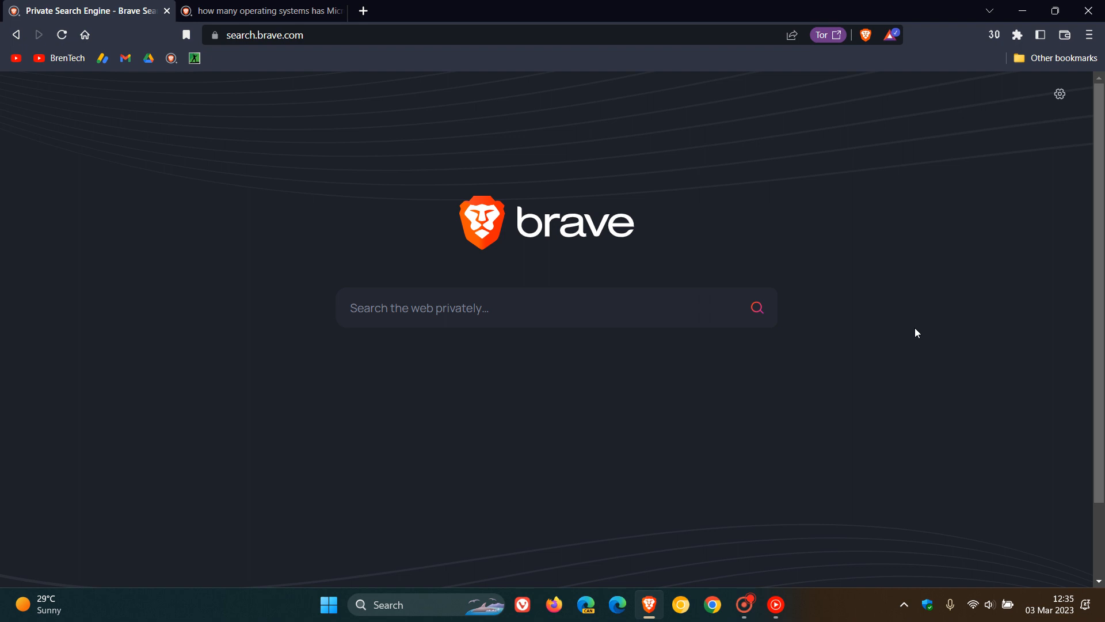
mouse_move(890, 303)
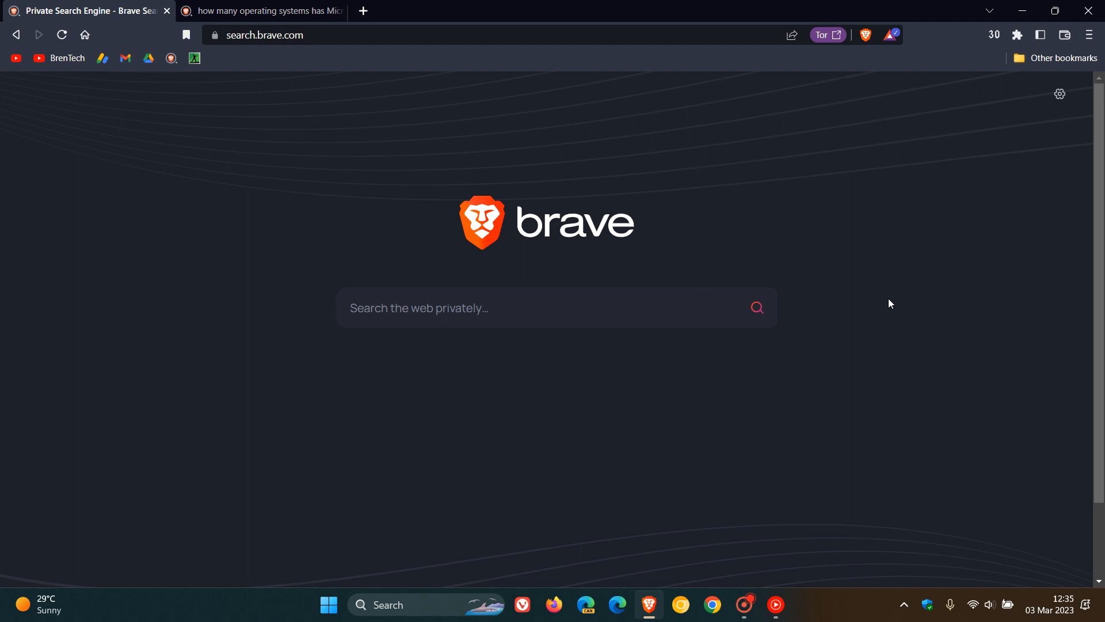
mouse_move(455, 148)
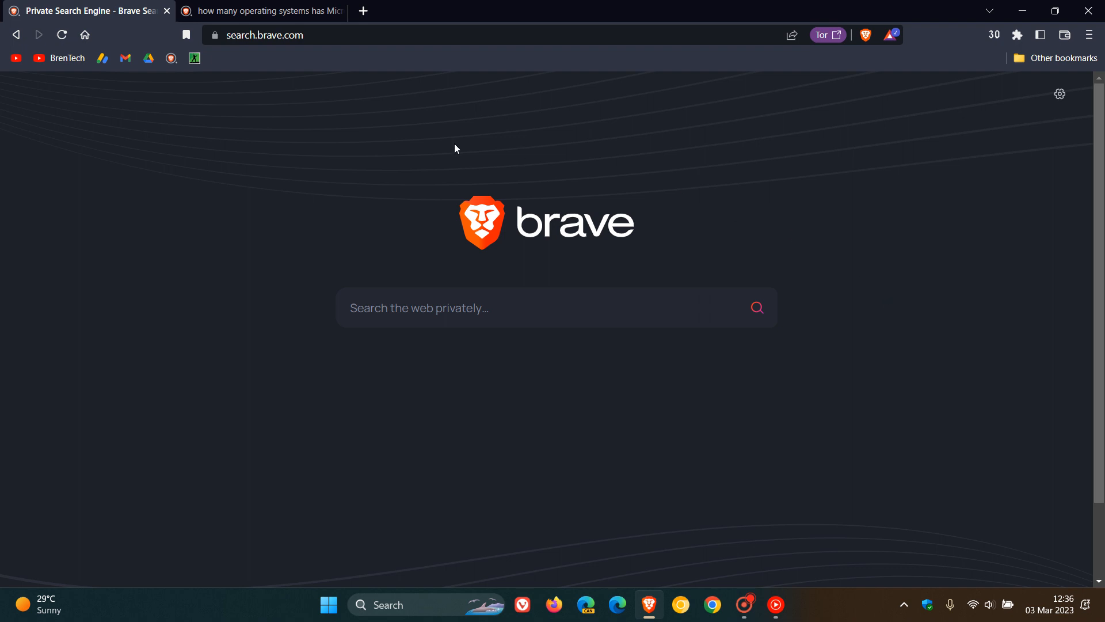
click(260, 11)
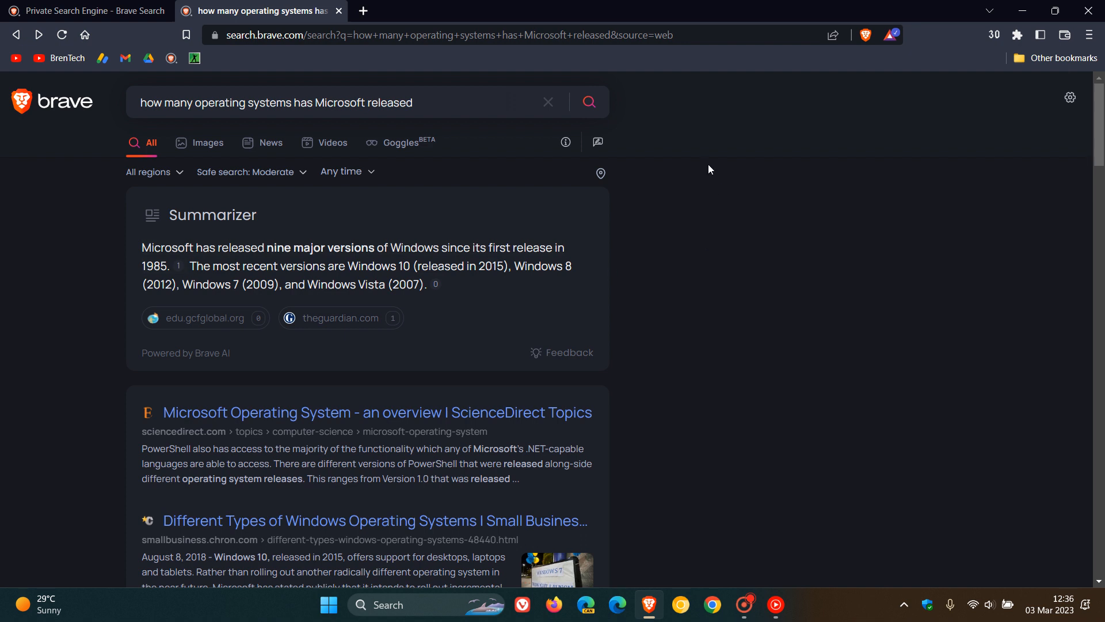
mouse_move(670, 121)
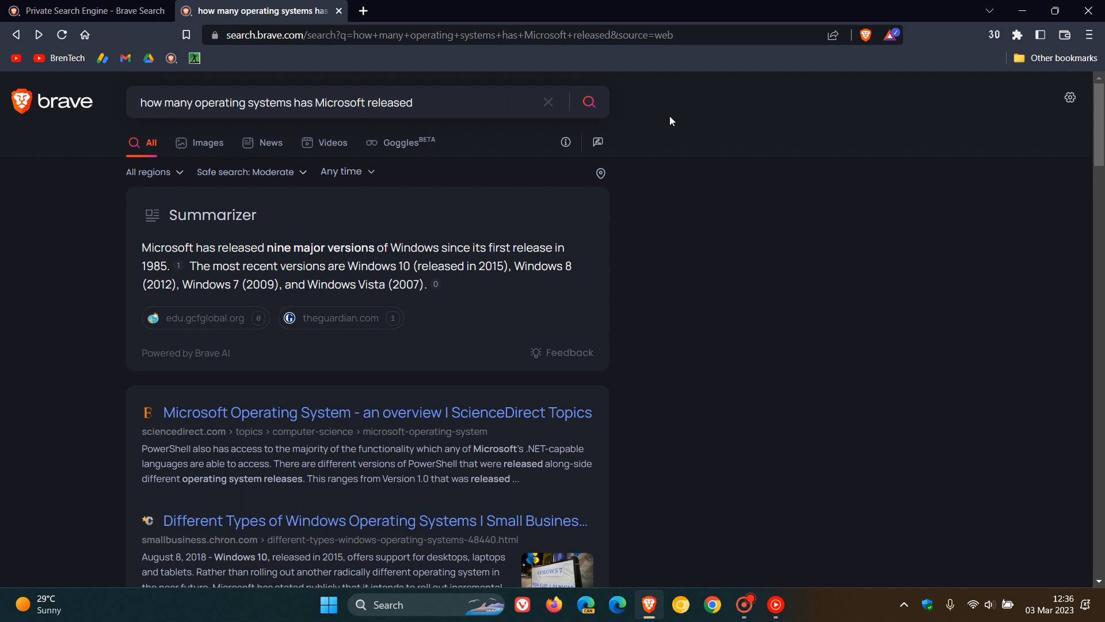
mouse_move(620, 217)
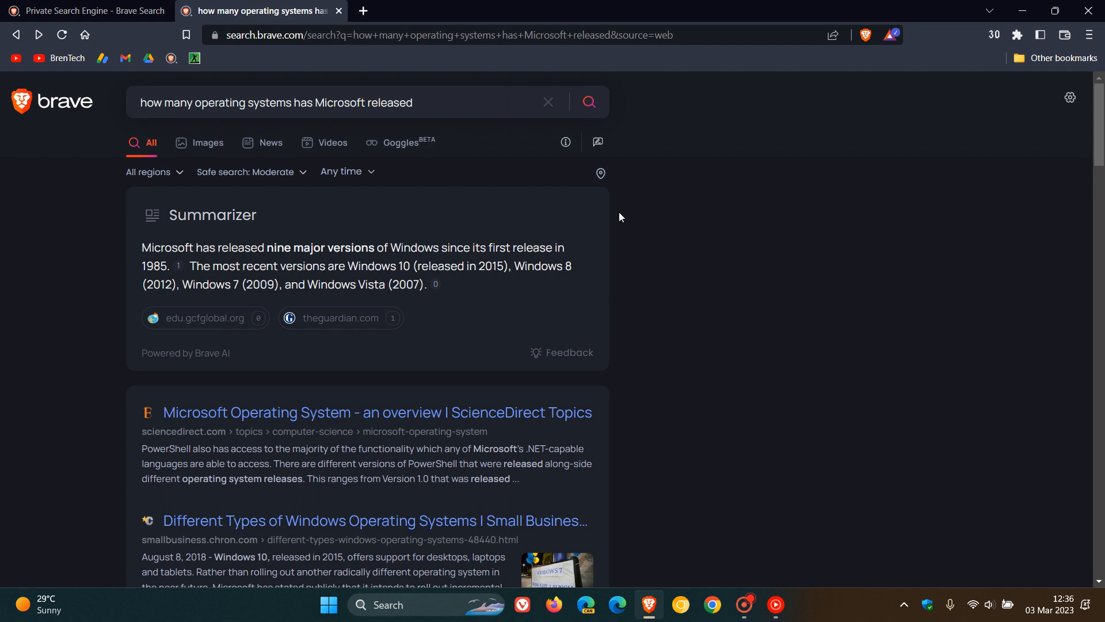
mouse_move(667, 364)
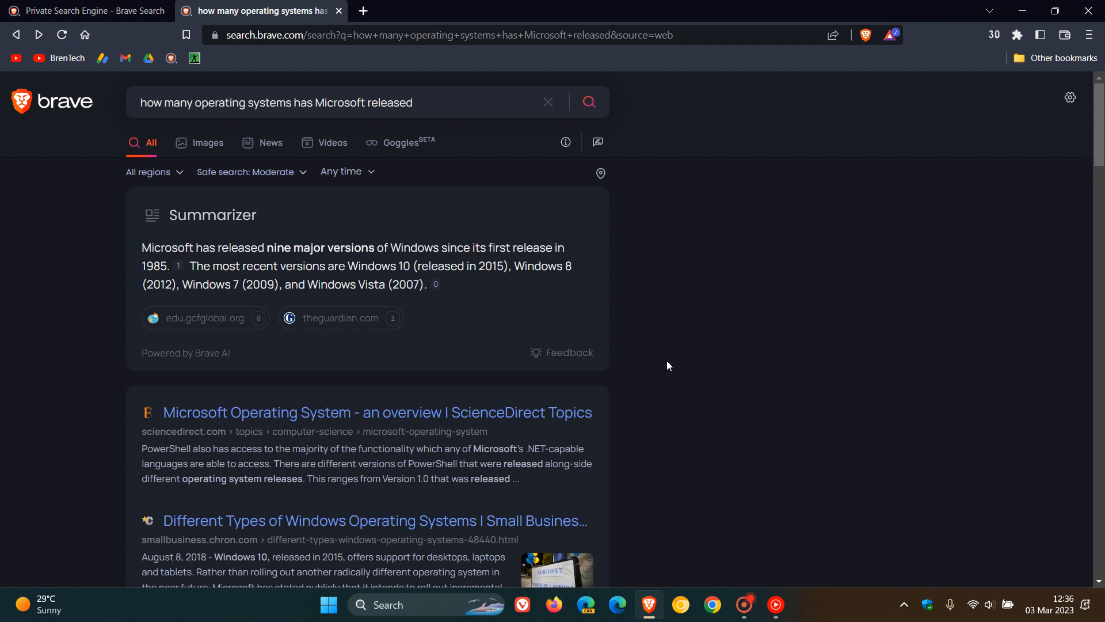
mouse_move(633, 263)
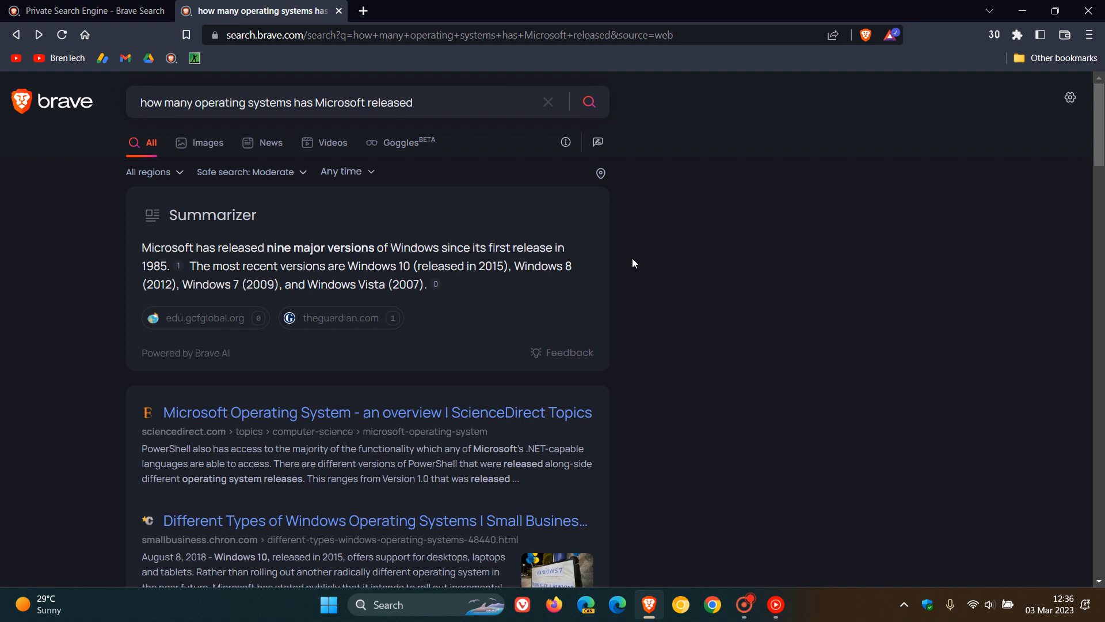
mouse_move(602, 252)
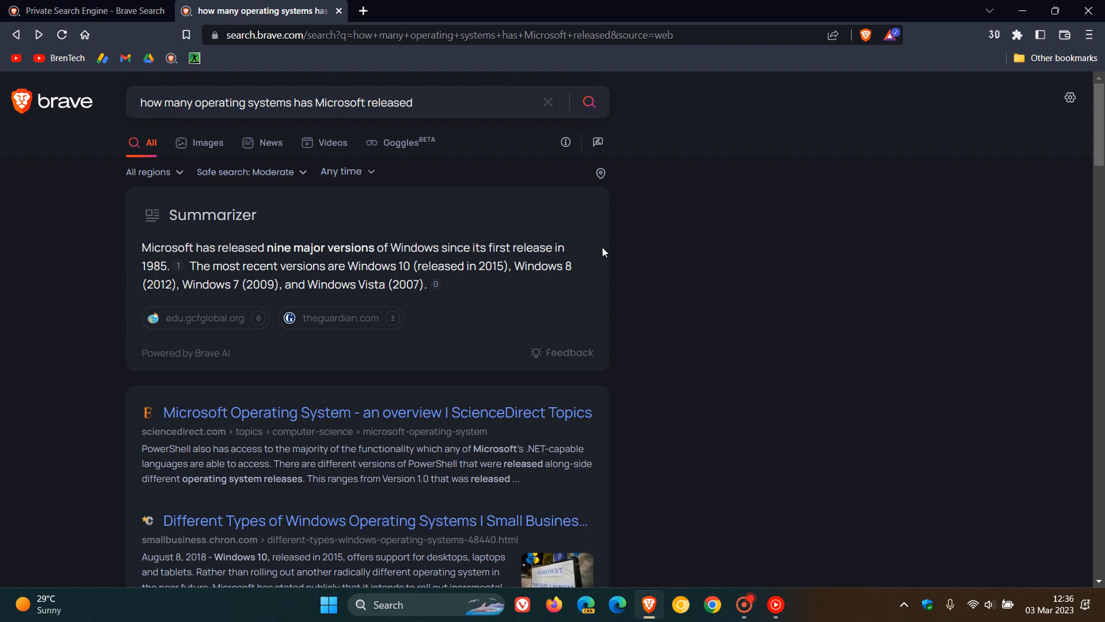
mouse_move(628, 258)
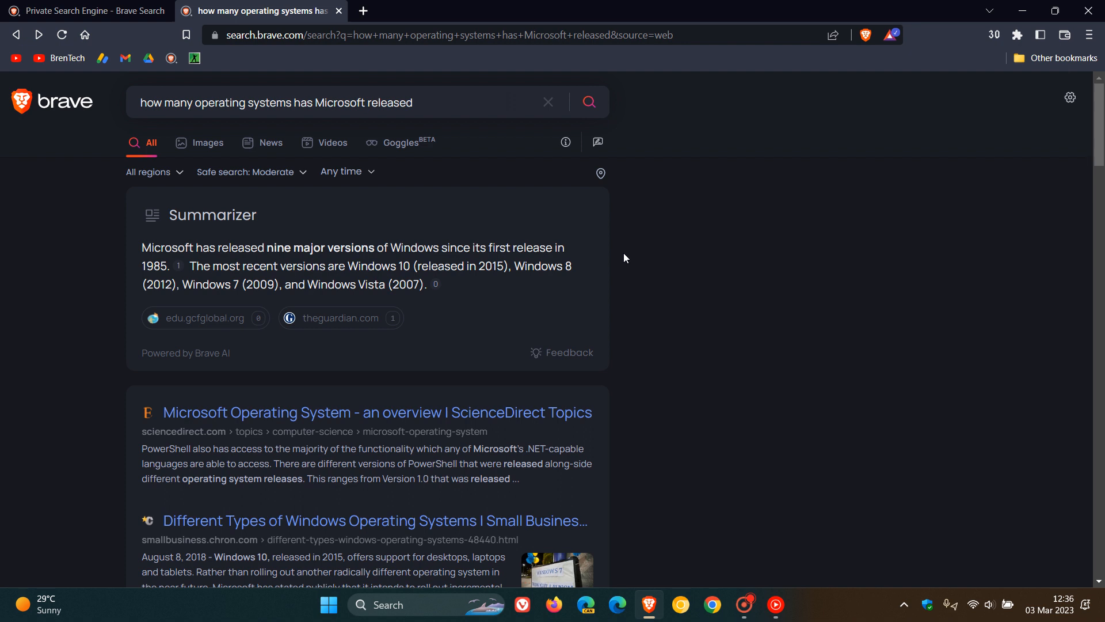
mouse_move(656, 252)
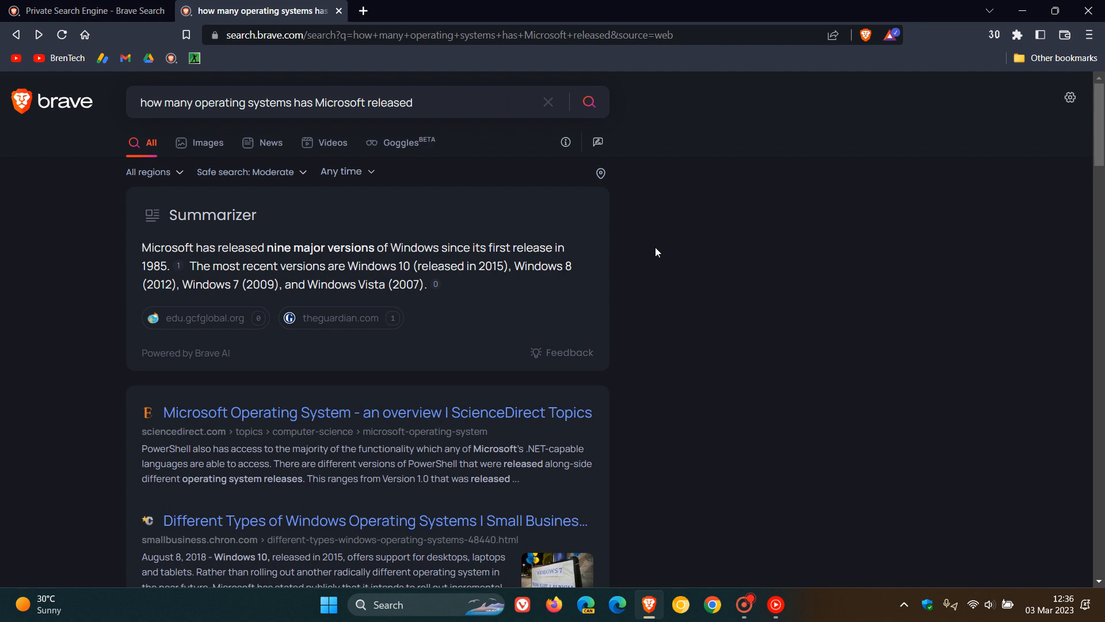
mouse_move(666, 271)
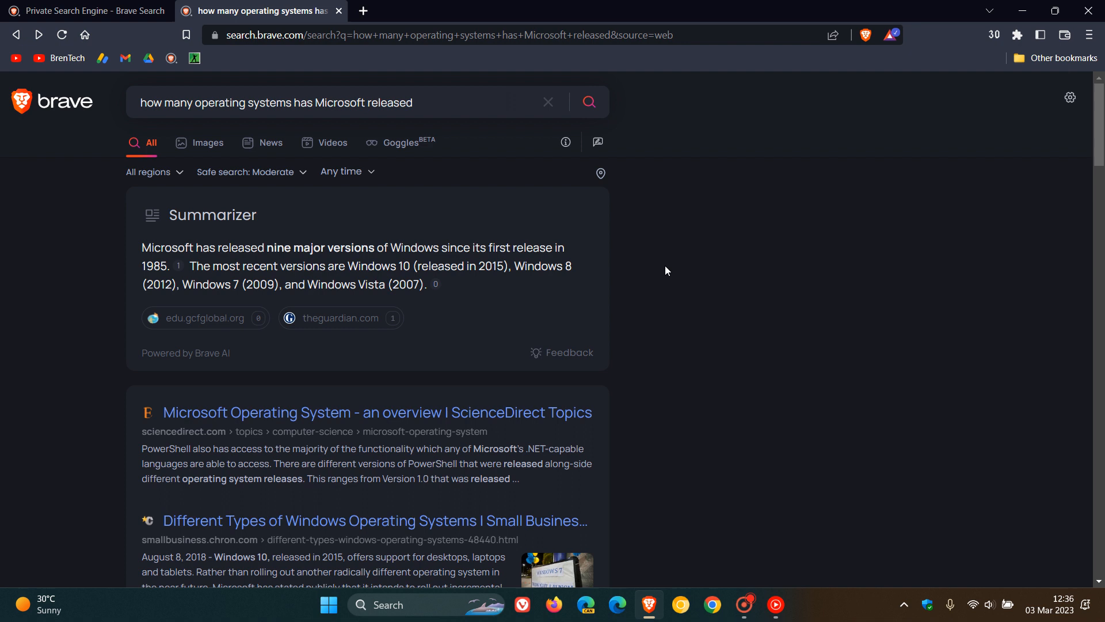
mouse_move(800, 288)
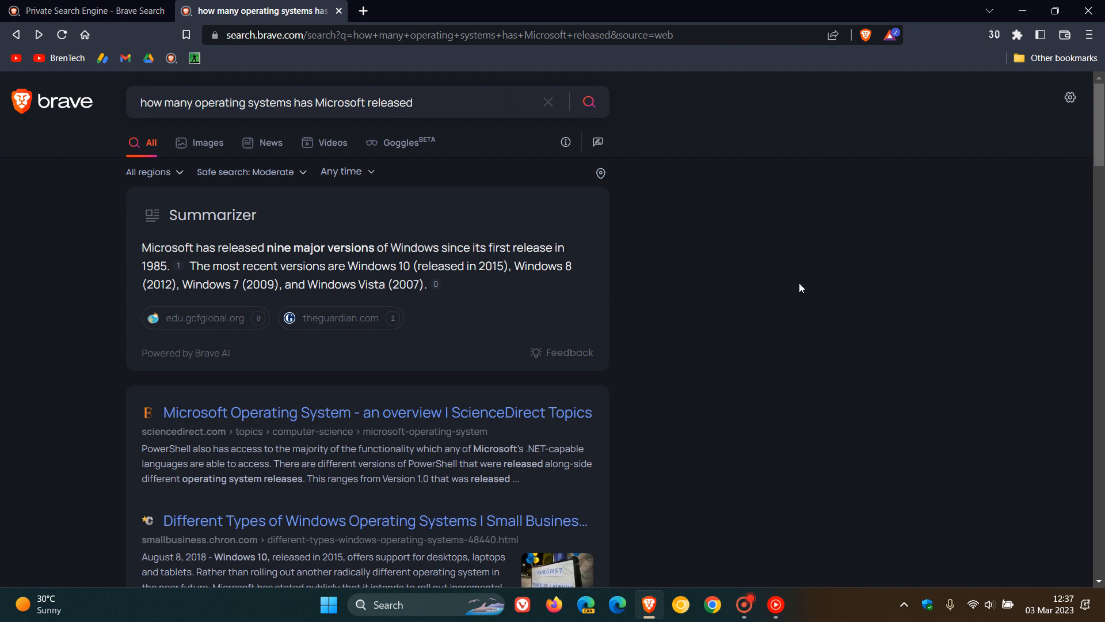
mouse_move(785, 291)
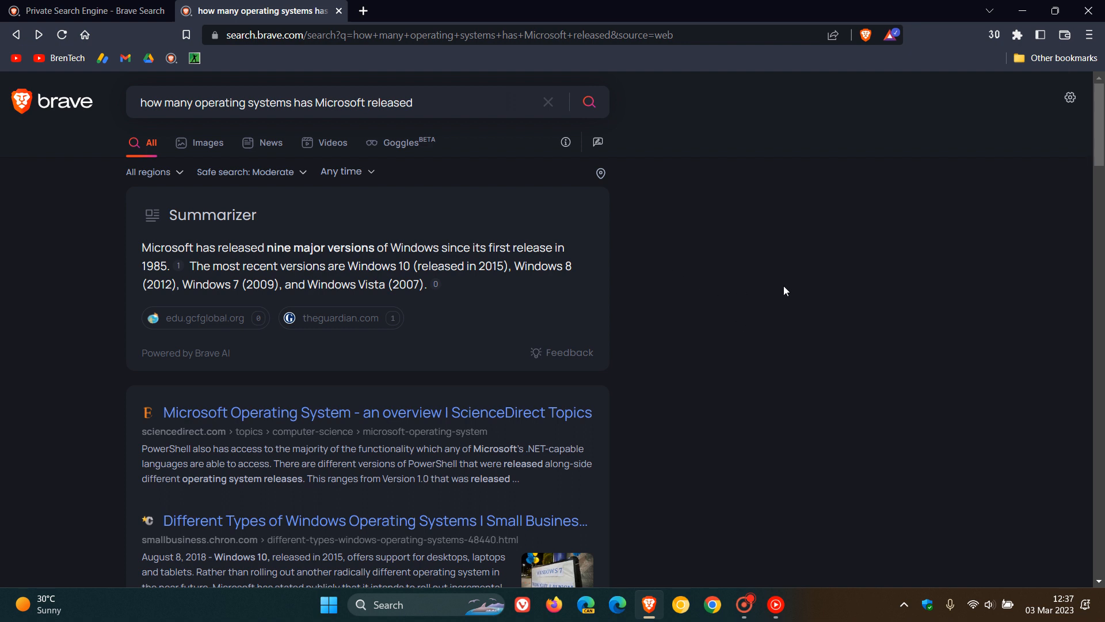
mouse_move(684, 273)
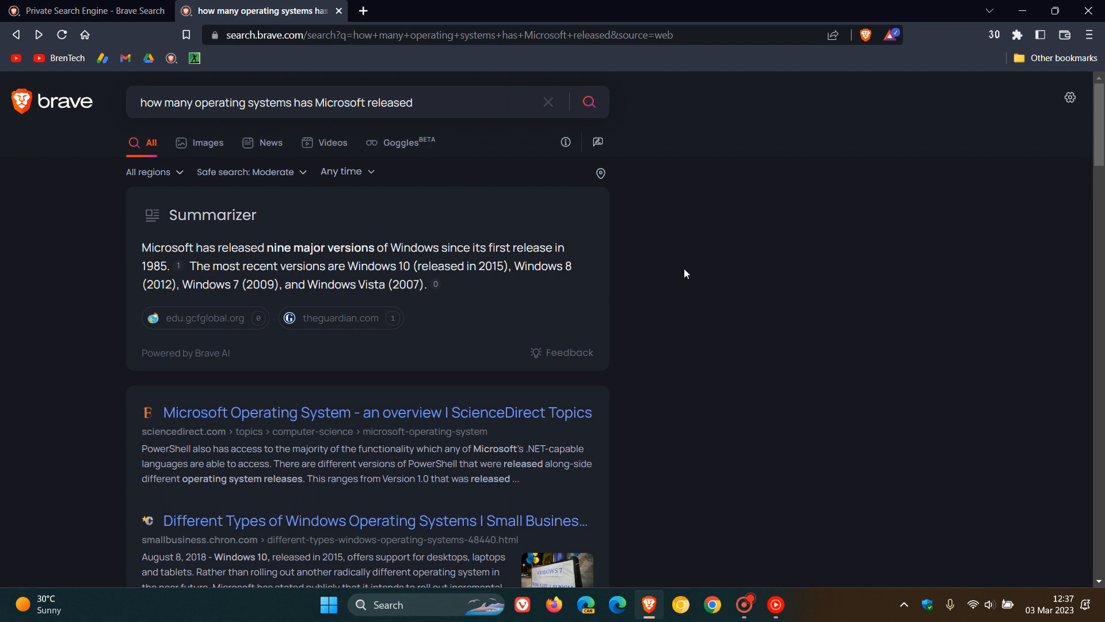
mouse_move(76, 77)
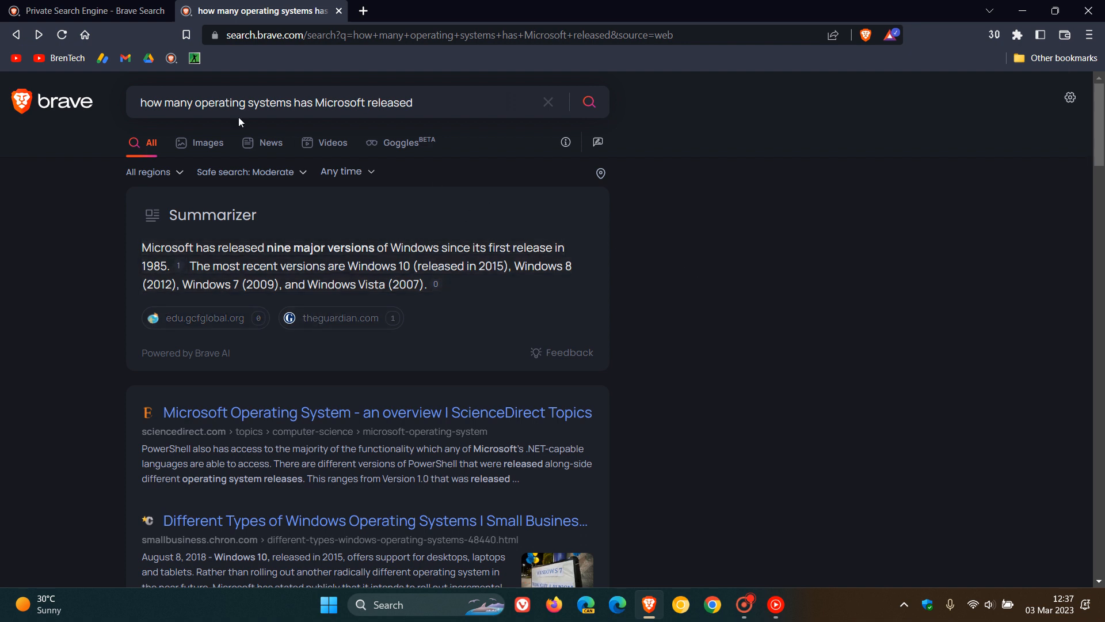
click(85, 11)
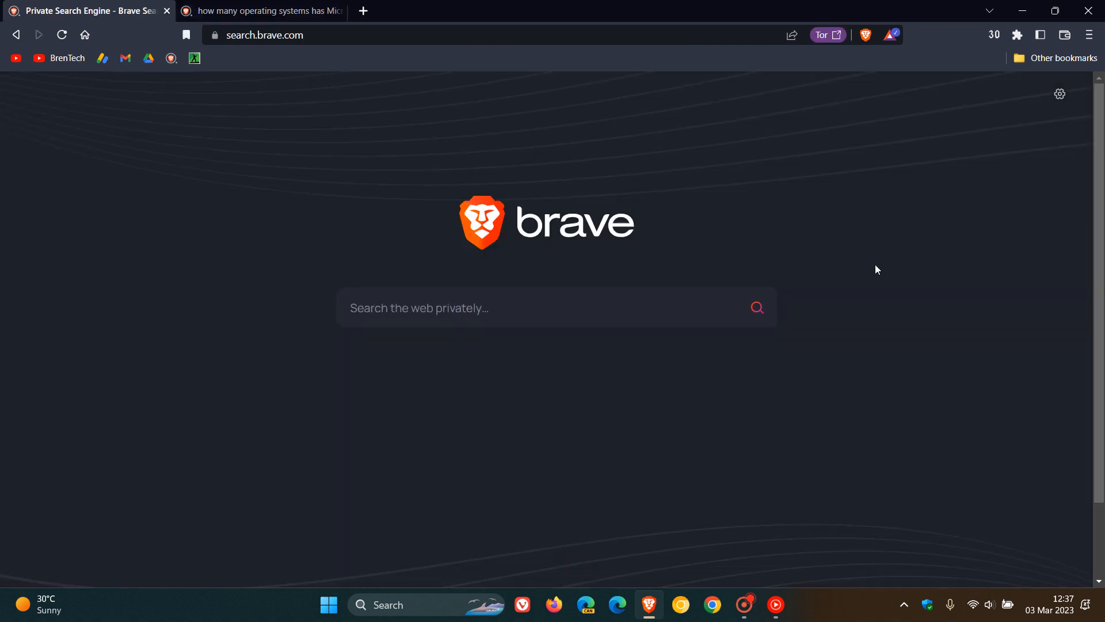
mouse_move(828, 398)
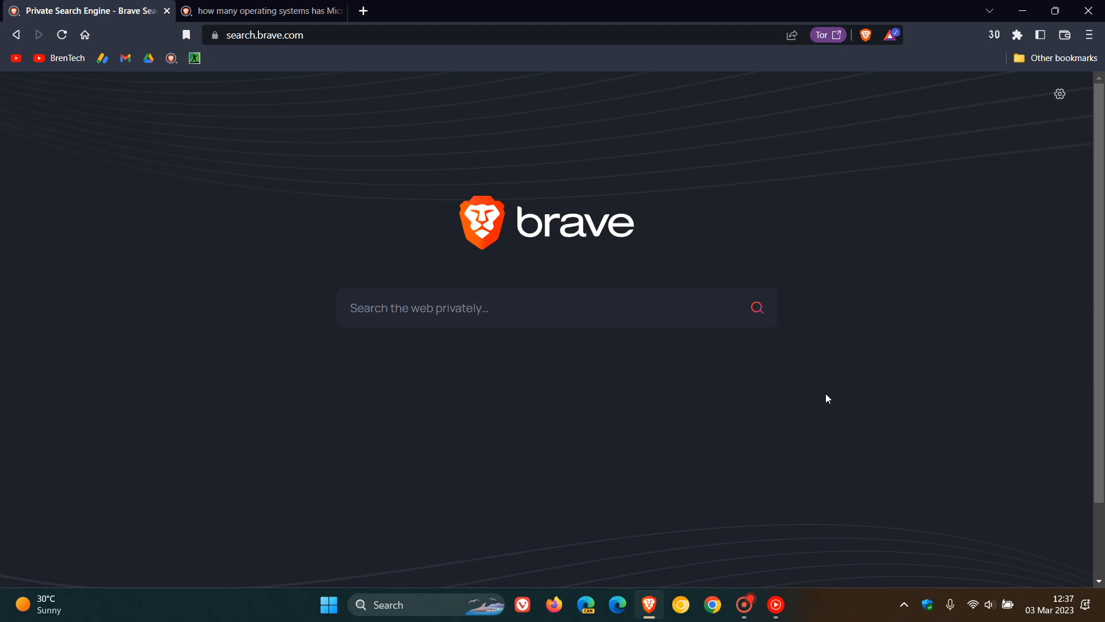